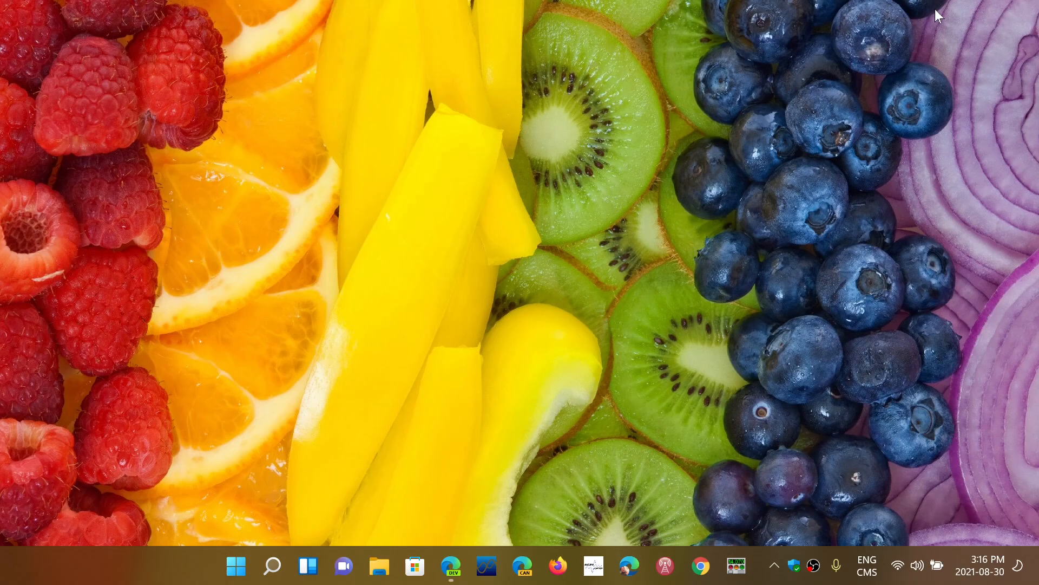
pyautogui.moveTo(450, 566)
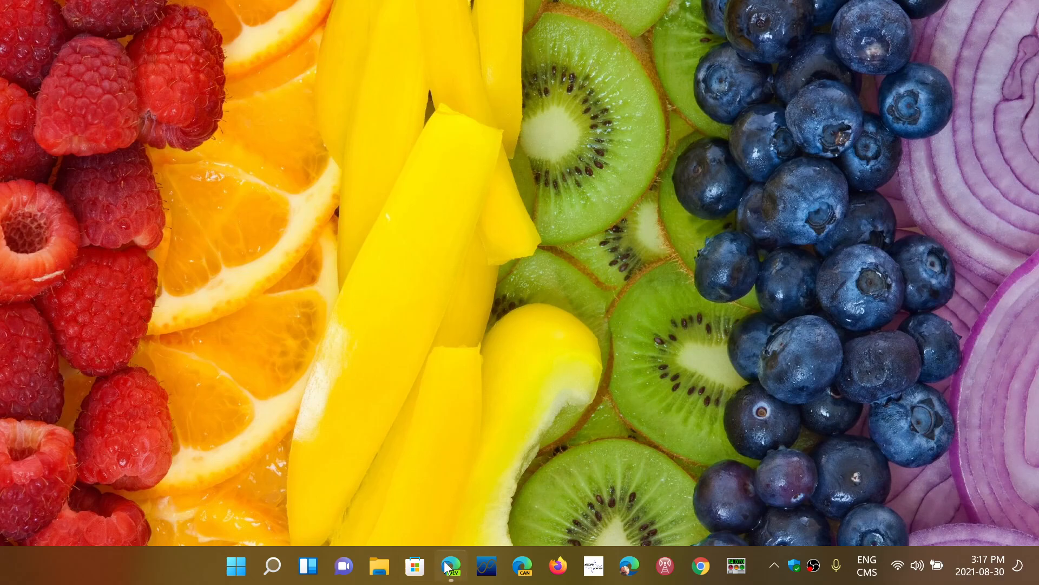
# Step: Show solarham.net and scroll to the GOES-16 X-ray flare detection chart and flare threat percentages
pyautogui.click(450, 566)
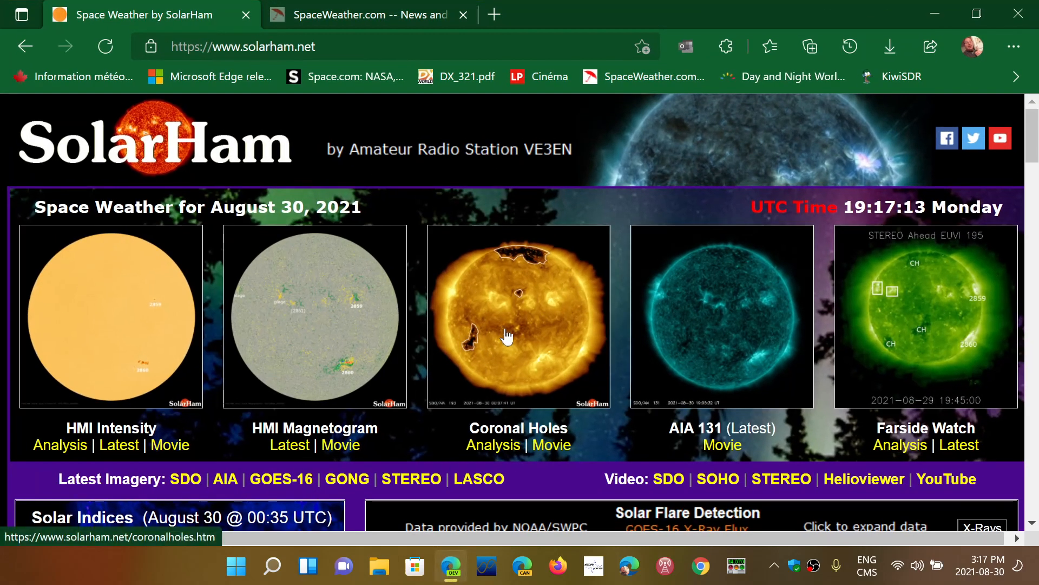
pyautogui.scroll(-3)
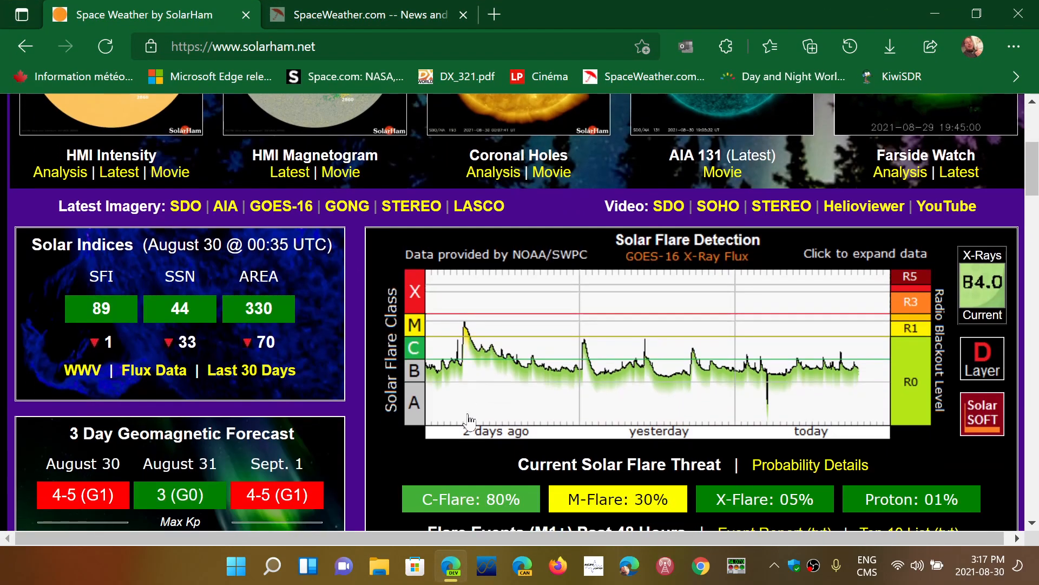
pyautogui.scroll(-3)
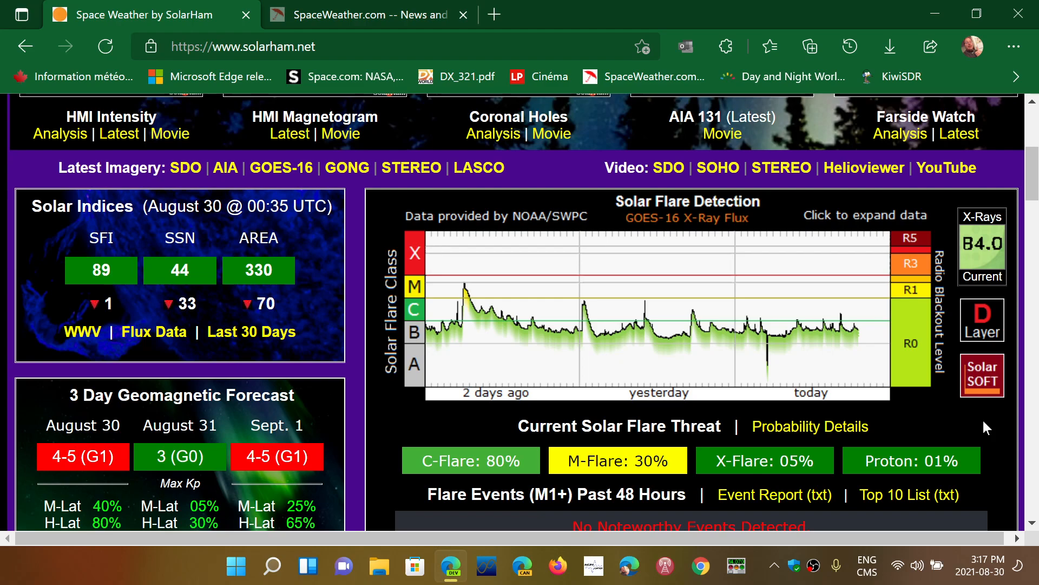
pyautogui.moveTo(693, 390)
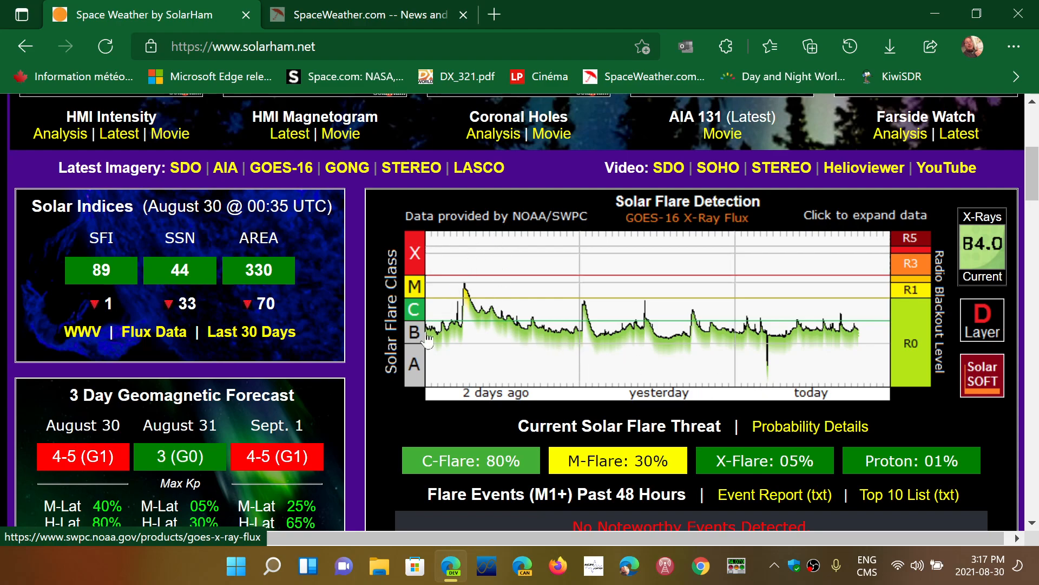
pyautogui.moveTo(423, 363)
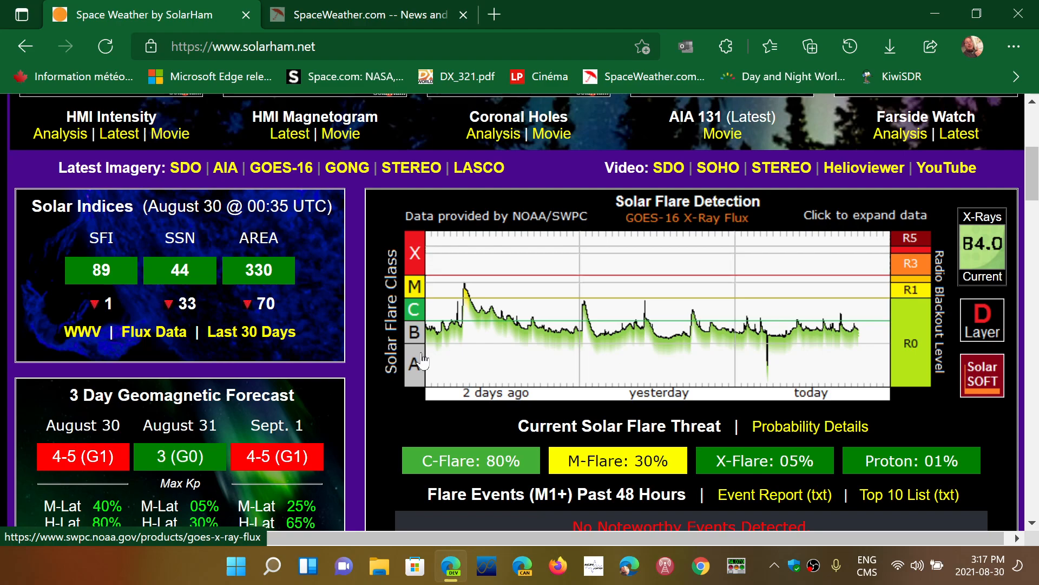
pyautogui.moveTo(429, 259)
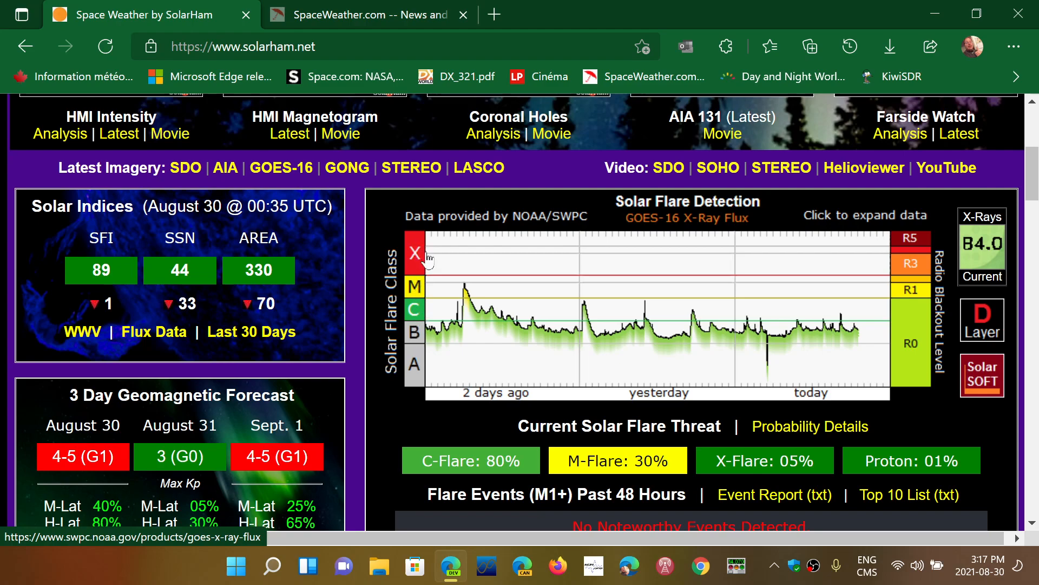
pyautogui.moveTo(574, 319)
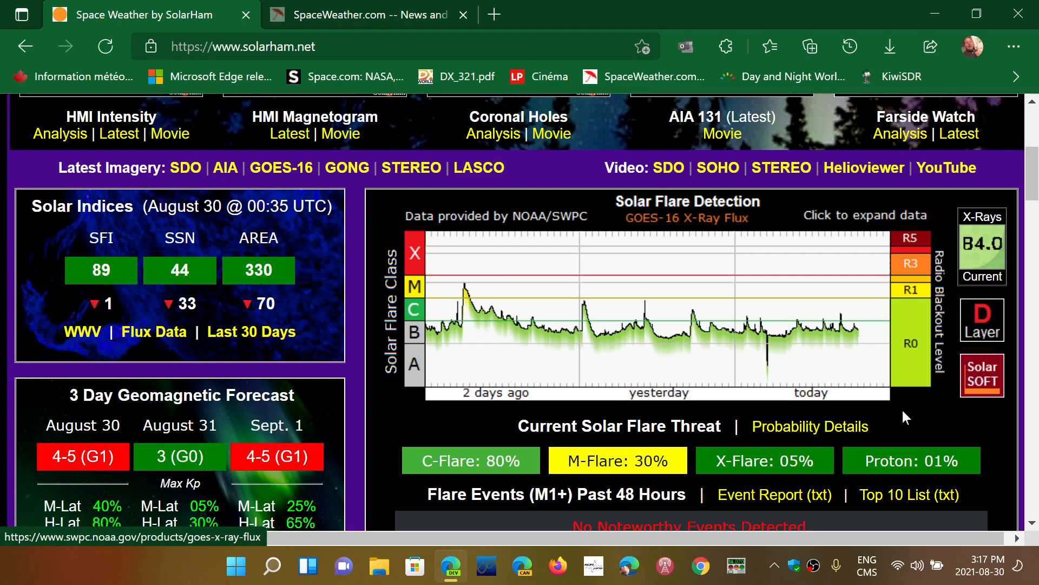
pyautogui.scroll(-3)
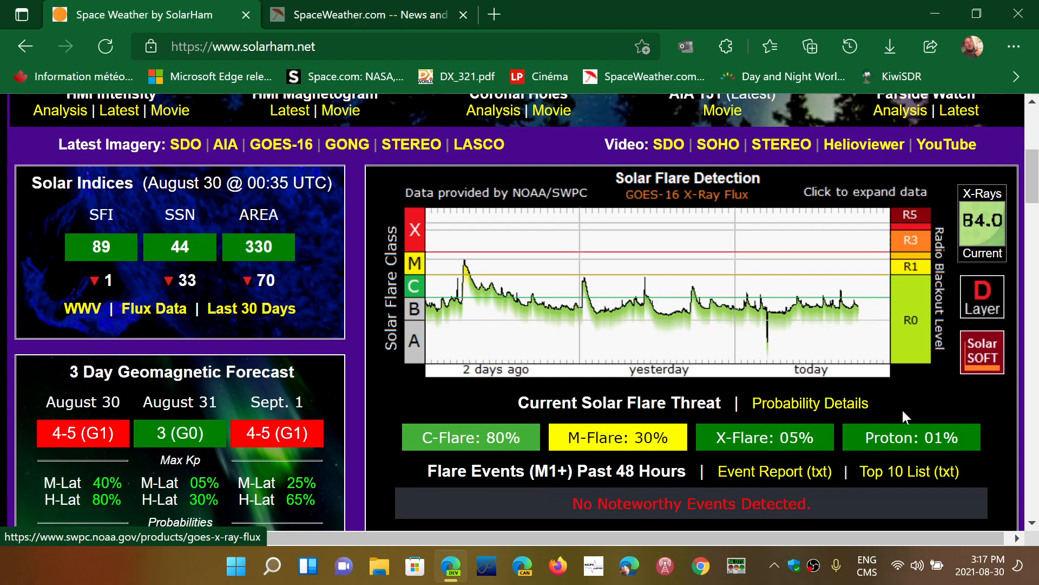
pyautogui.moveTo(419, 287)
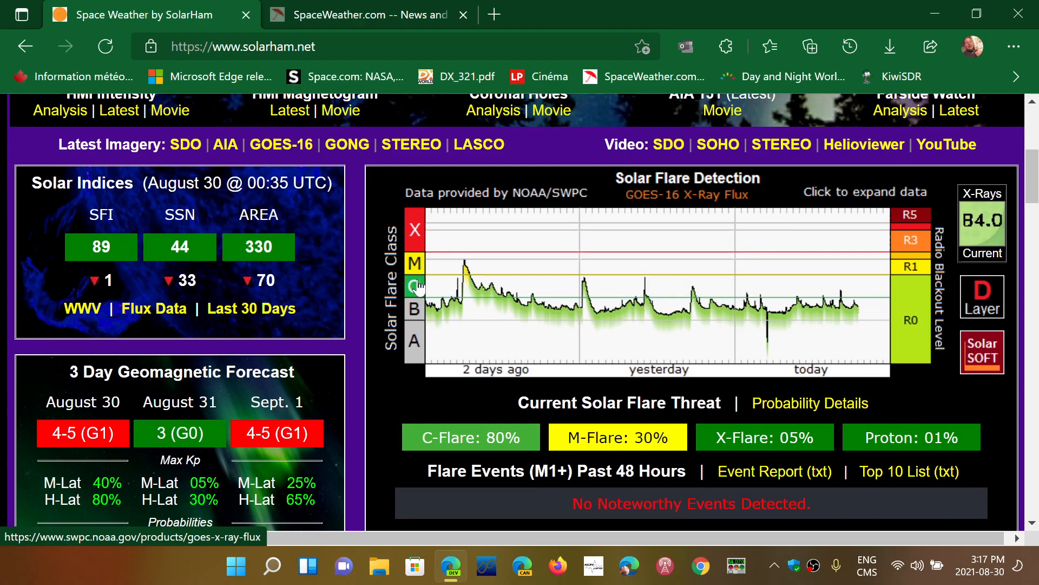
pyautogui.moveTo(650, 282)
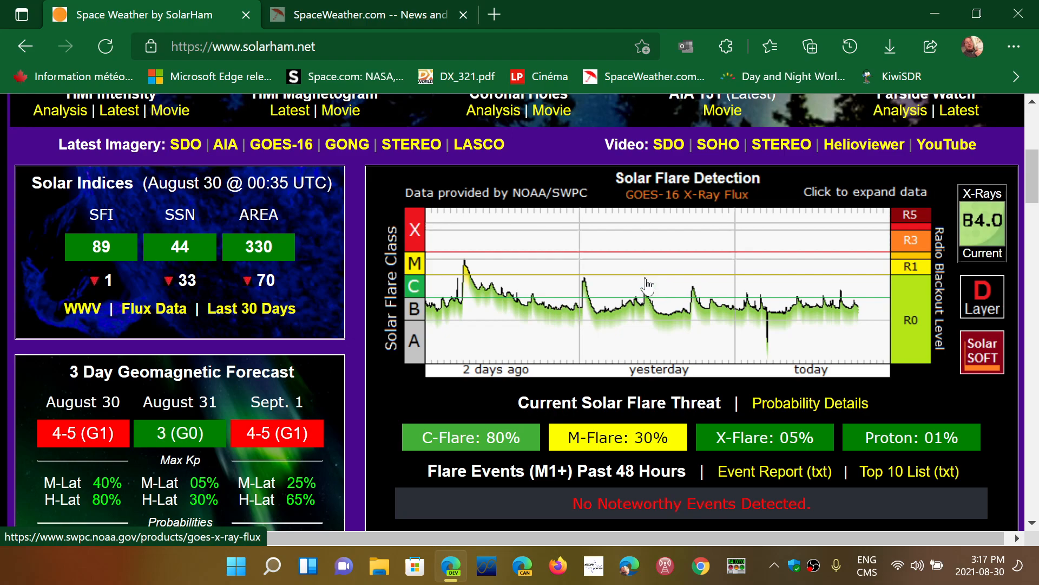
pyautogui.moveTo(831, 337)
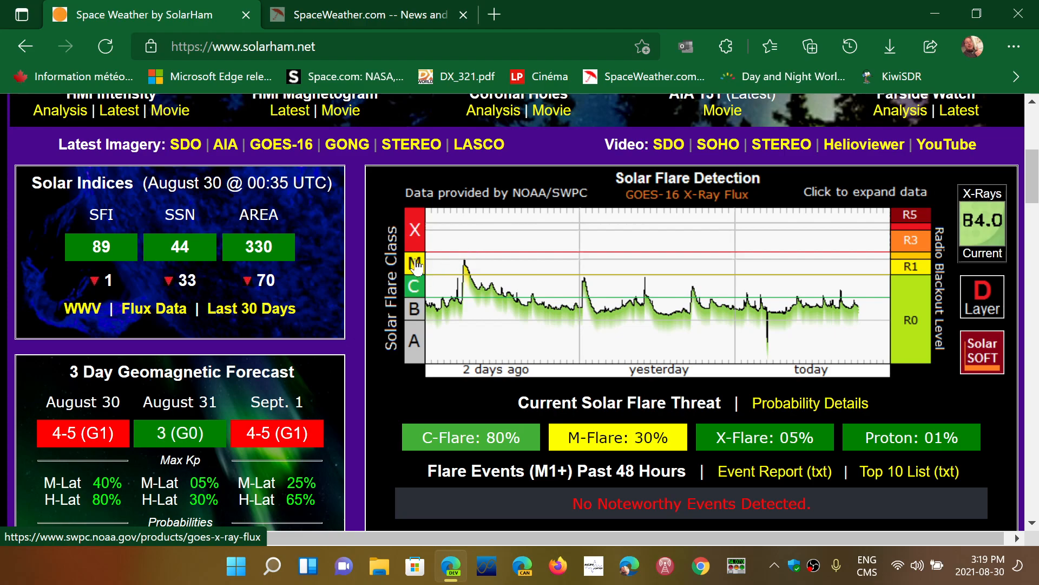
pyautogui.moveTo(682, 334)
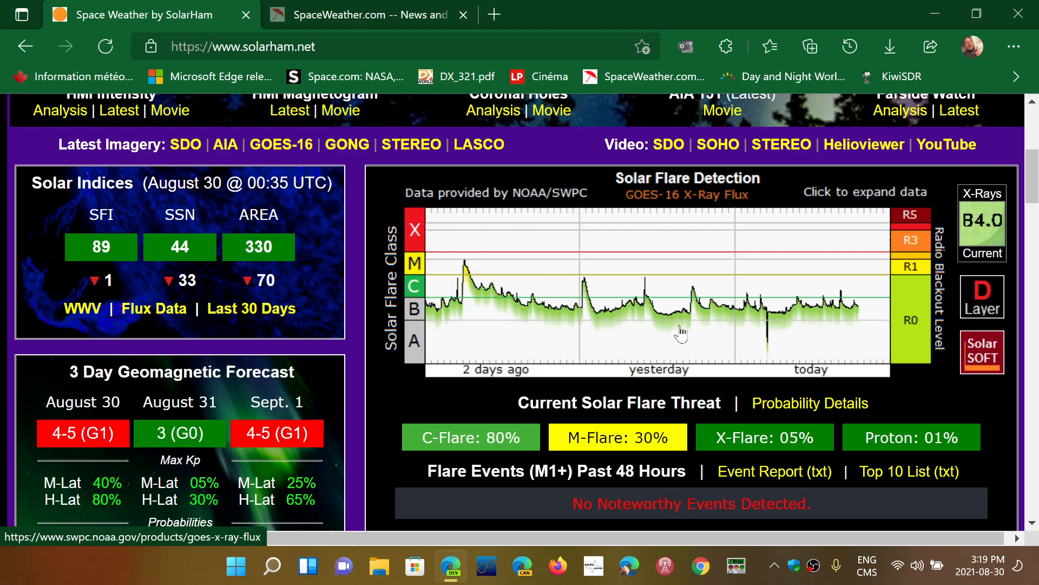
pyautogui.moveTo(646, 285)
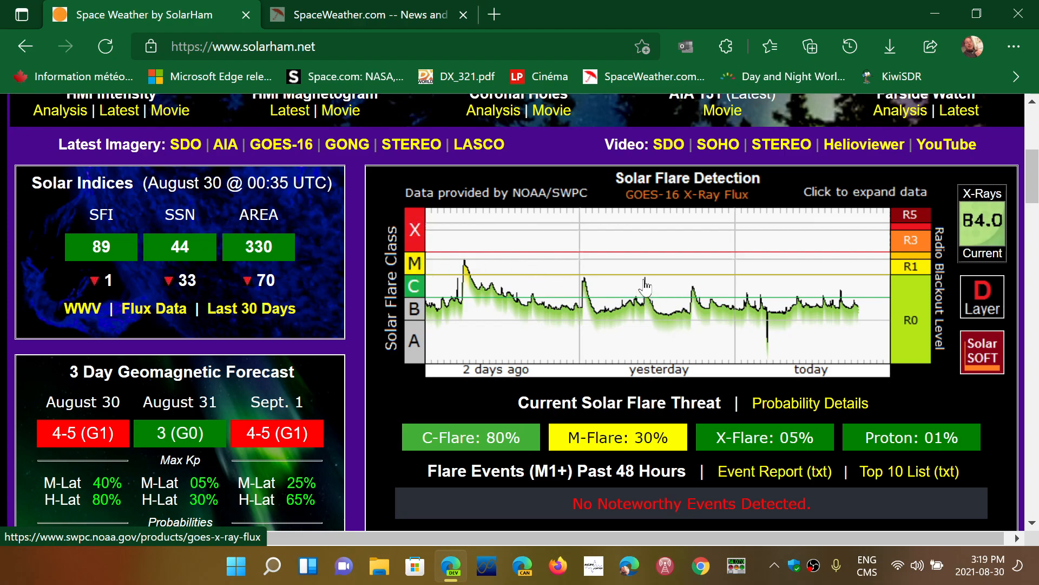
pyautogui.moveTo(646, 286)
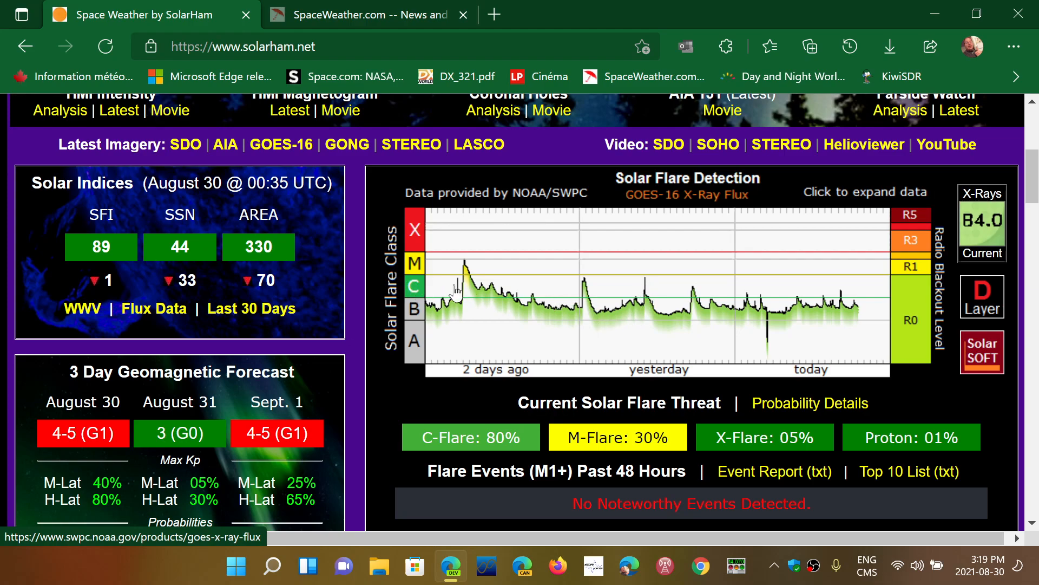
pyautogui.moveTo(638, 333)
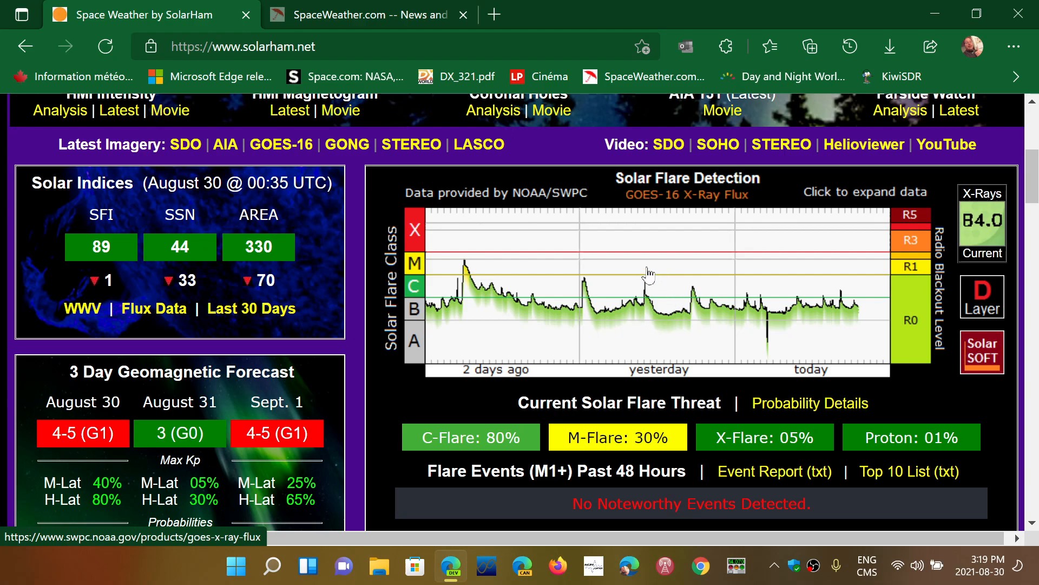
pyautogui.moveTo(680, 364)
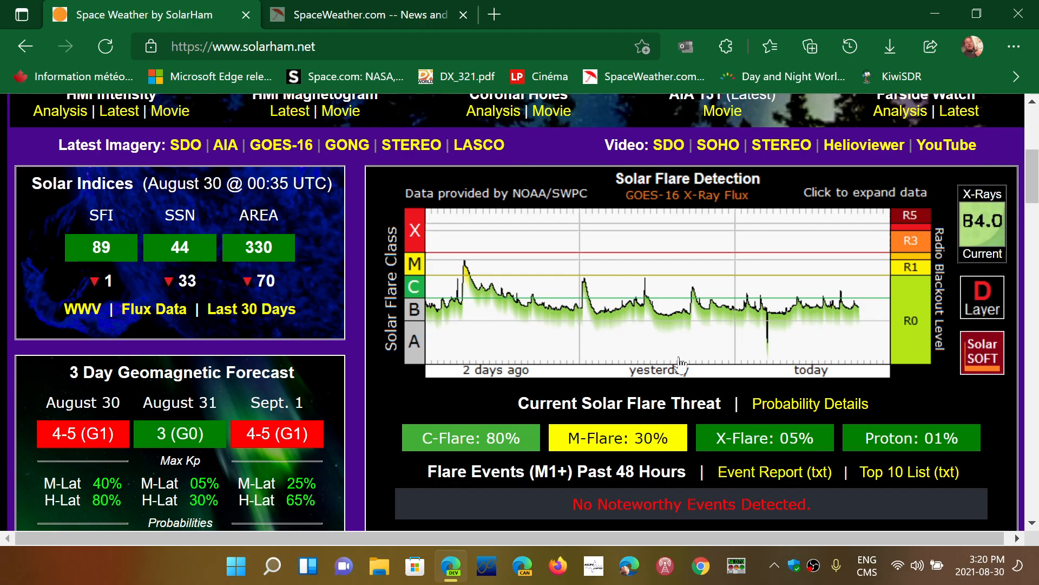
# Step: Scroll down past the aurora forecast to the Solar Update article and AR 2860 sunspot image
pyautogui.scroll(-3)
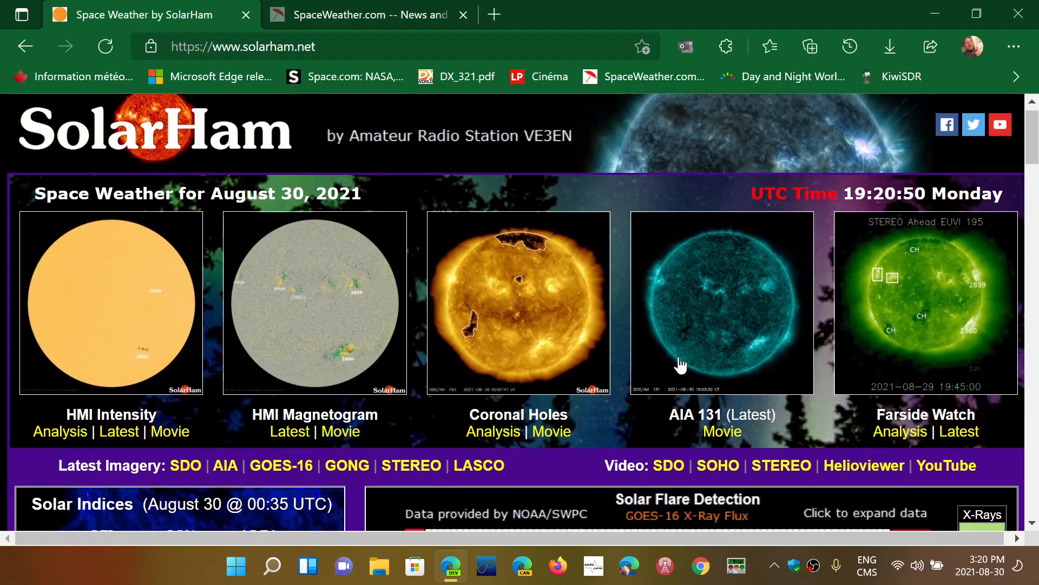
pyautogui.scroll(-3)
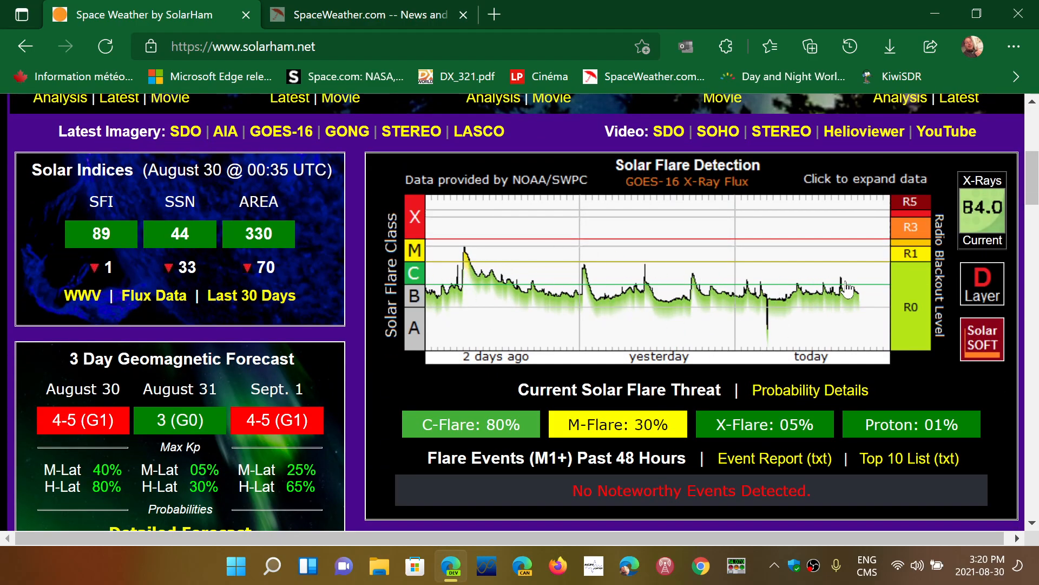
pyautogui.moveTo(812, 325)
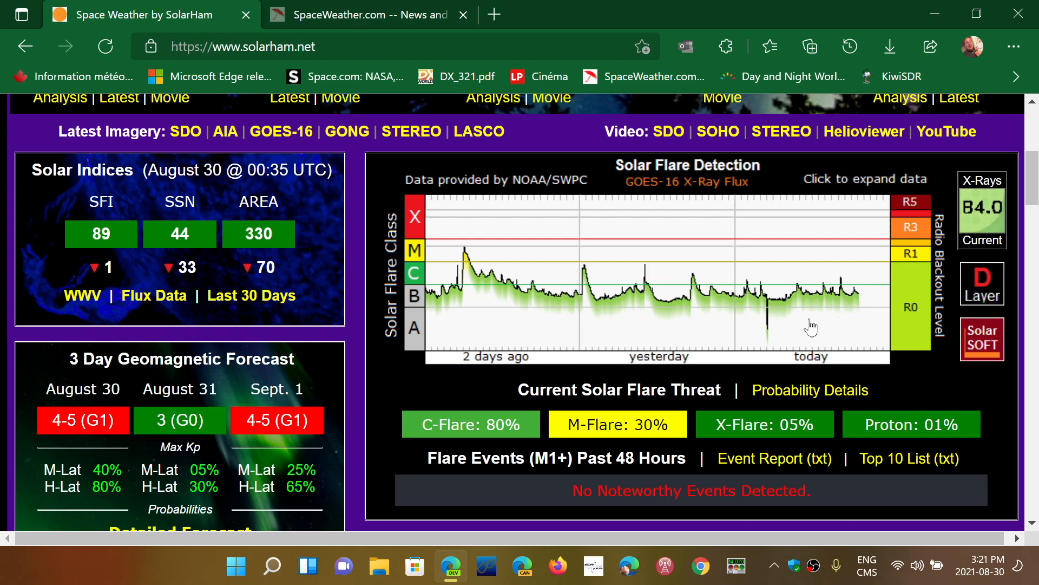
pyautogui.moveTo(583, 209)
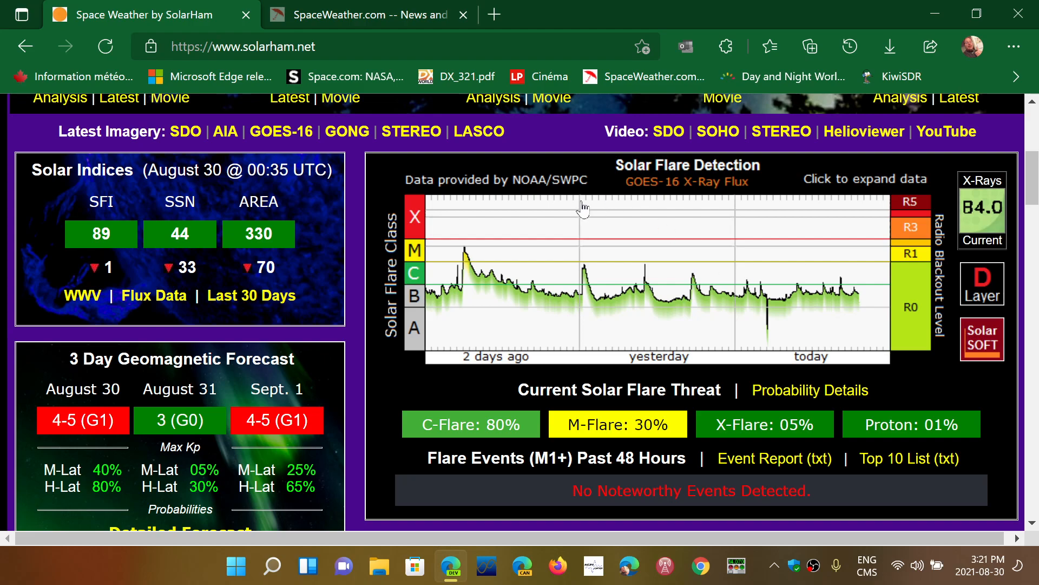
pyautogui.moveTo(813, 333)
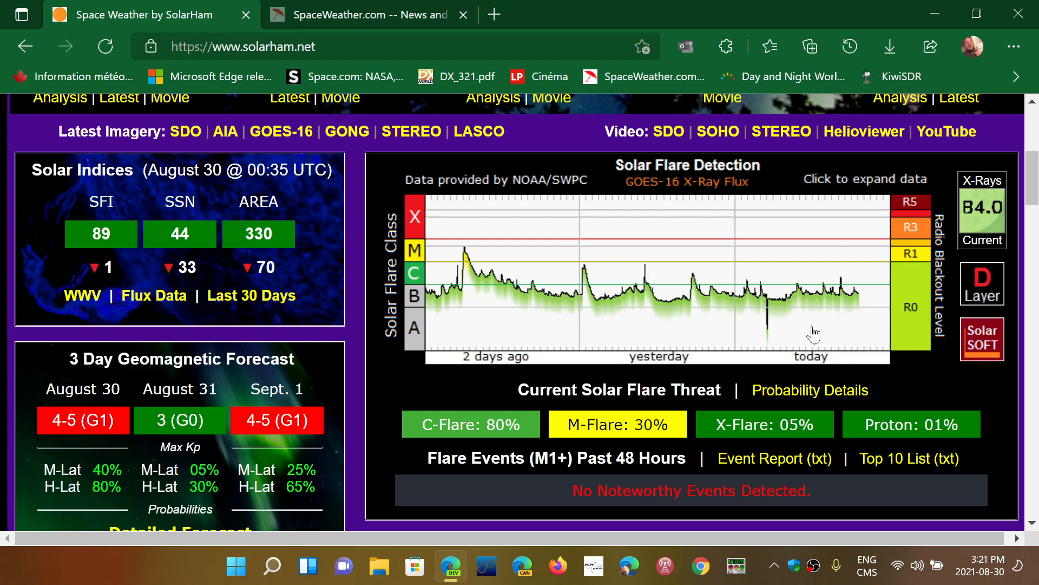
pyautogui.moveTo(706, 211)
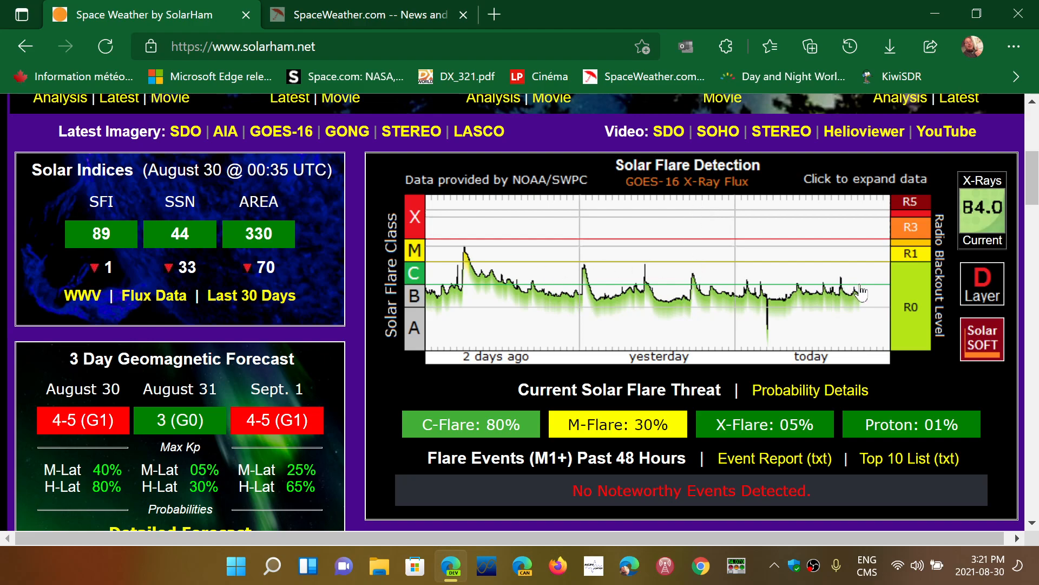
pyautogui.scroll(-3)
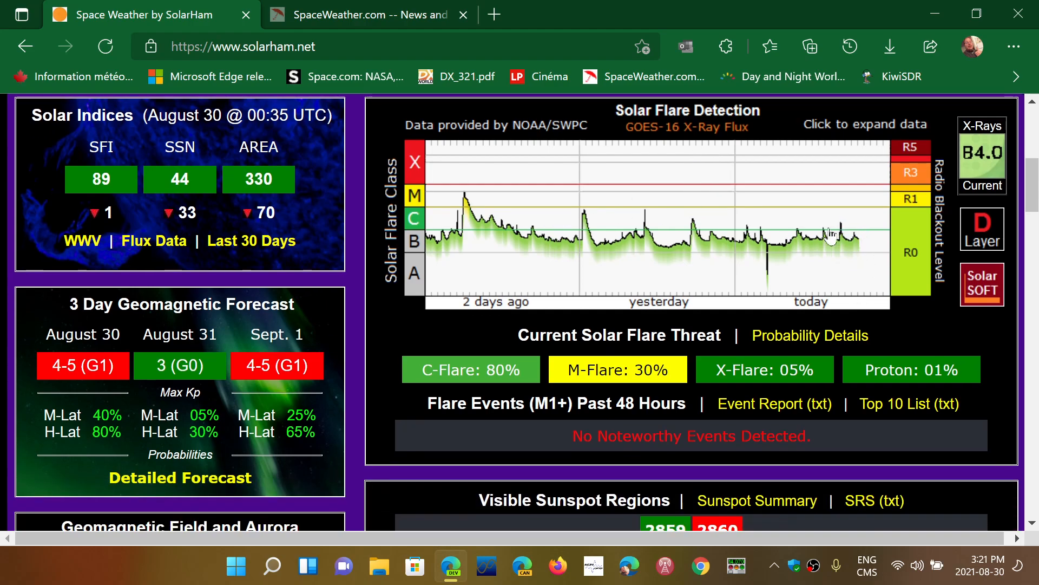
pyautogui.scroll(-3)
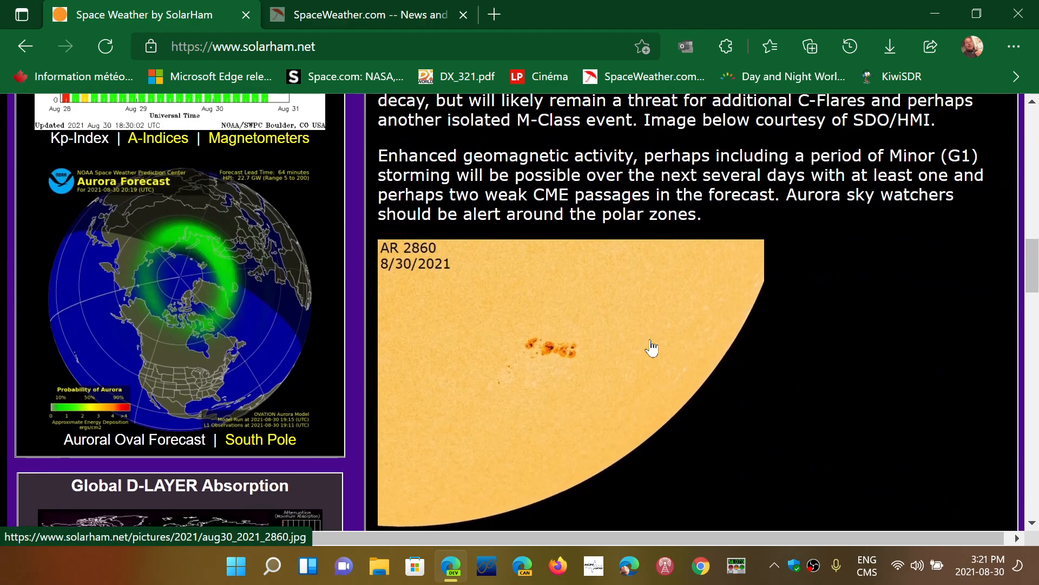
pyautogui.moveTo(498, 331)
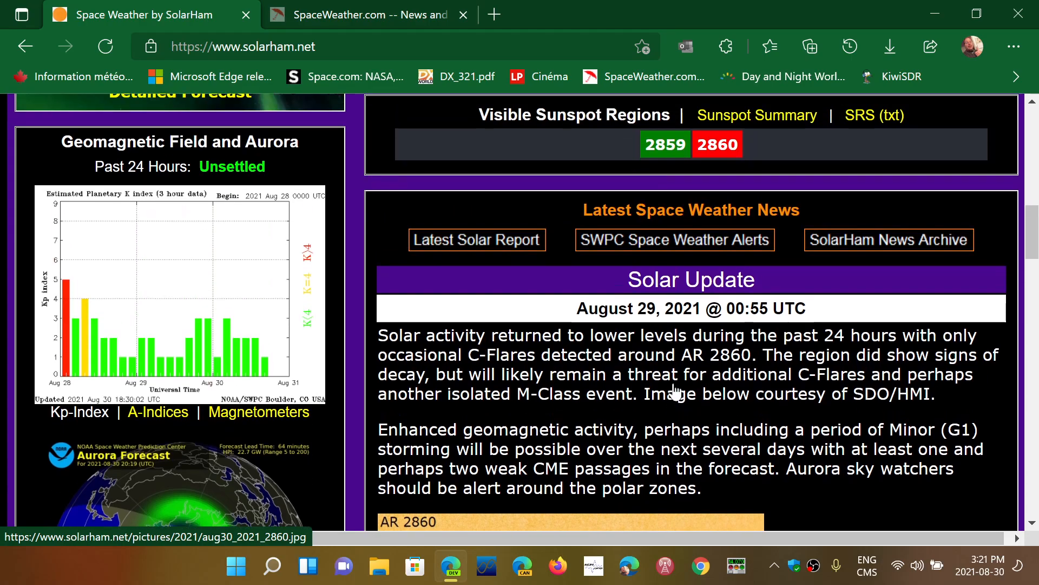
# Step: Switch to SpaceWeather.com and look over the MONSTER SUNSPOT AR2860 photograph
pyautogui.click(365, 15)
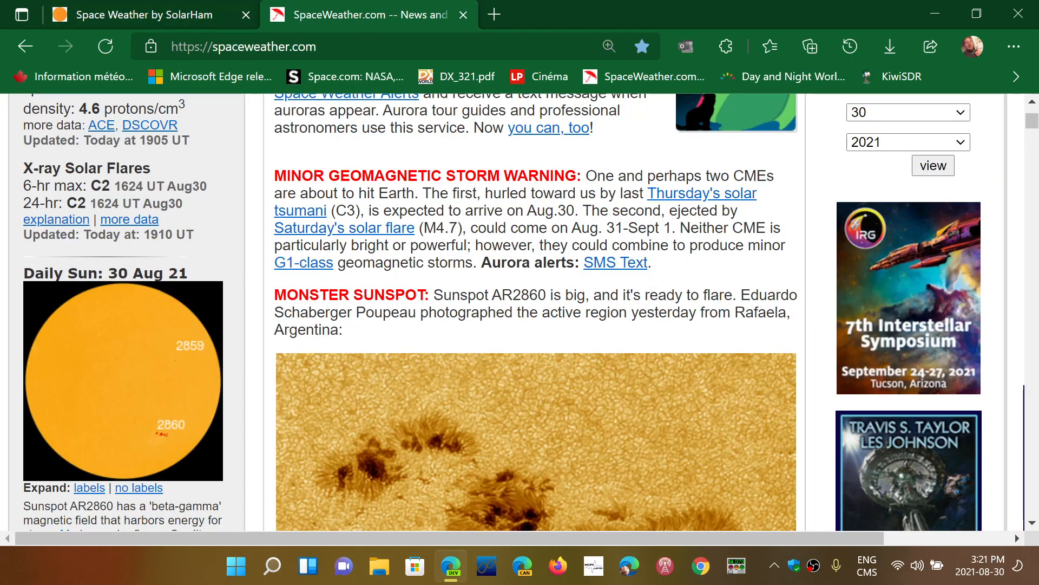
pyautogui.scroll(-3)
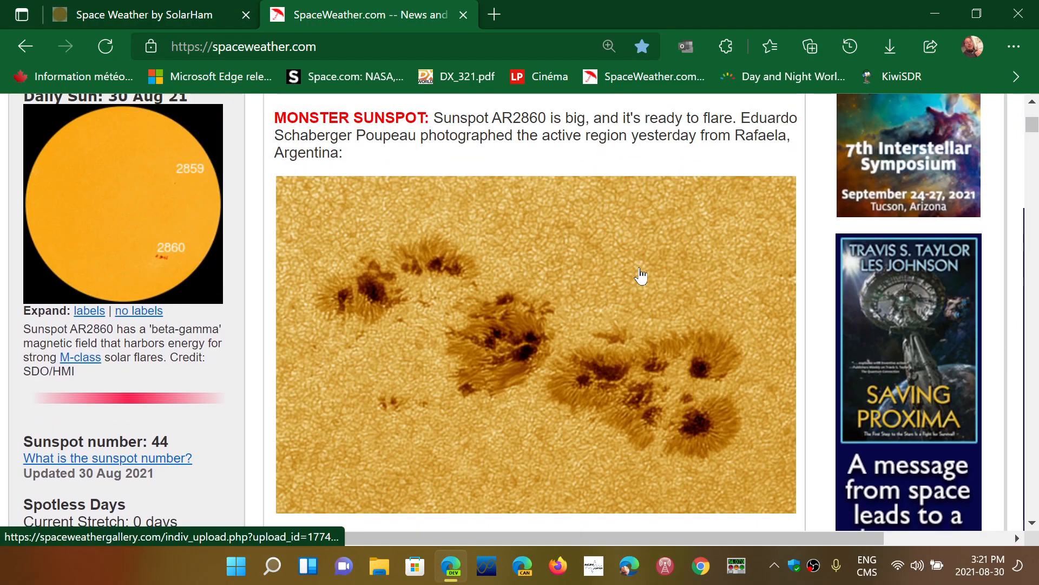
pyautogui.scroll(3)
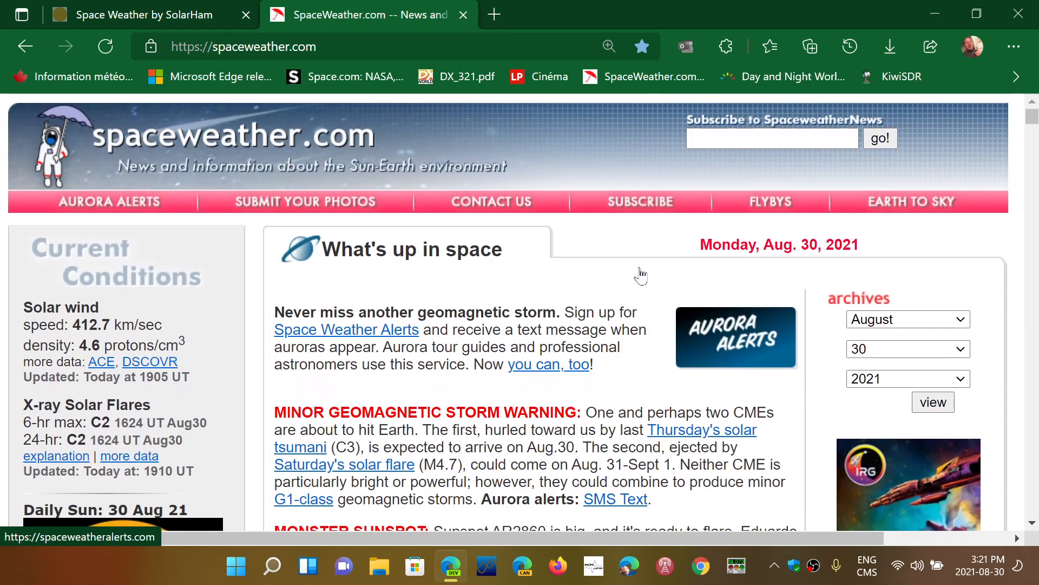
pyautogui.scroll(-3)
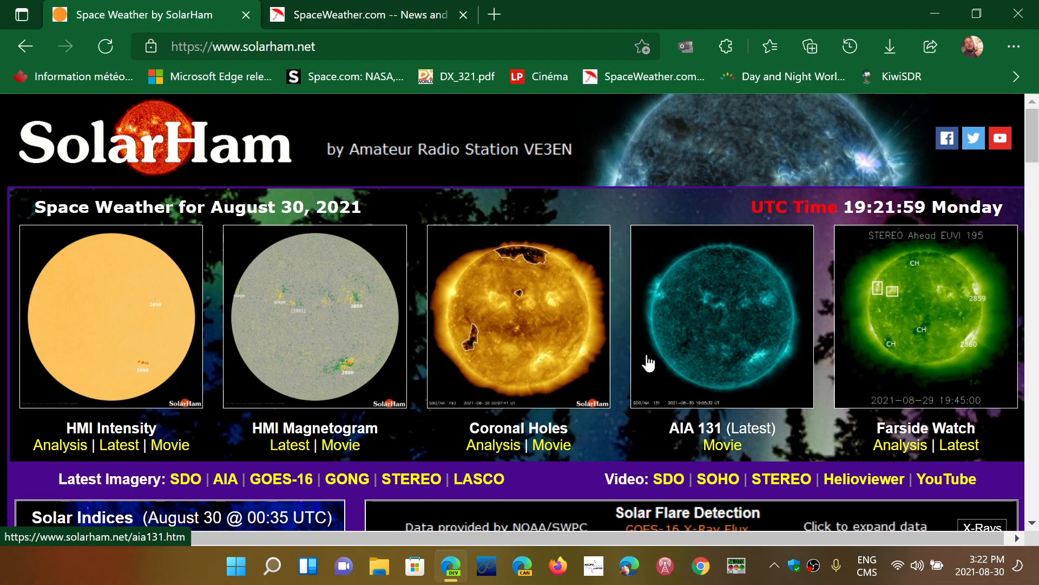
pyautogui.scroll(-3)
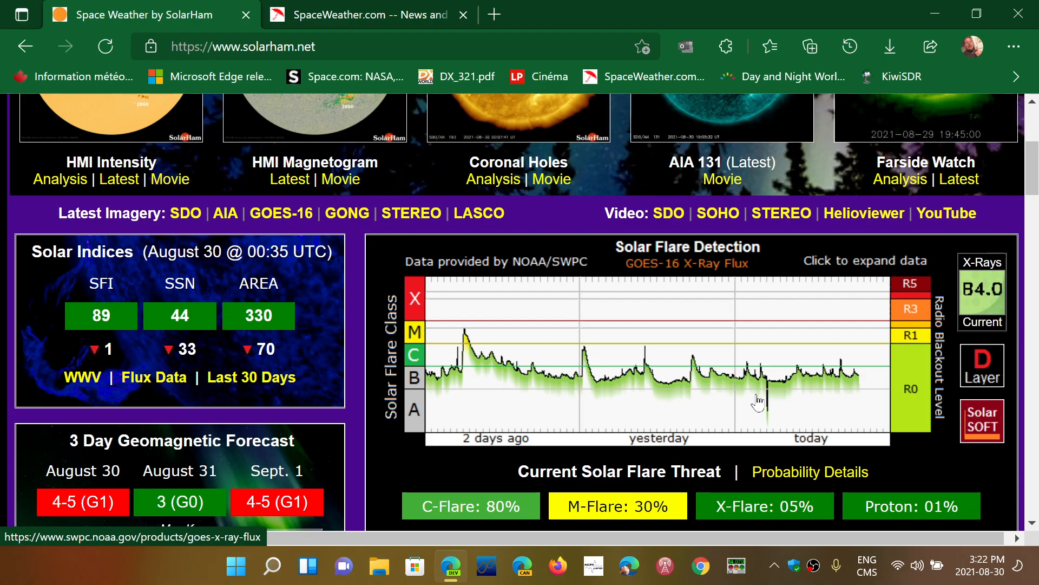
pyautogui.moveTo(887, 381)
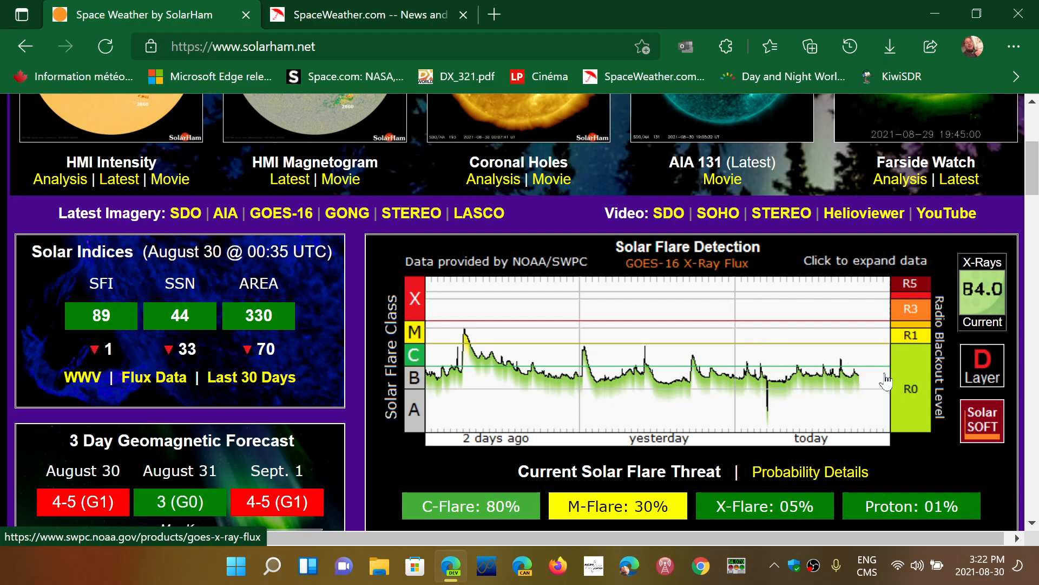
pyautogui.scroll(-3)
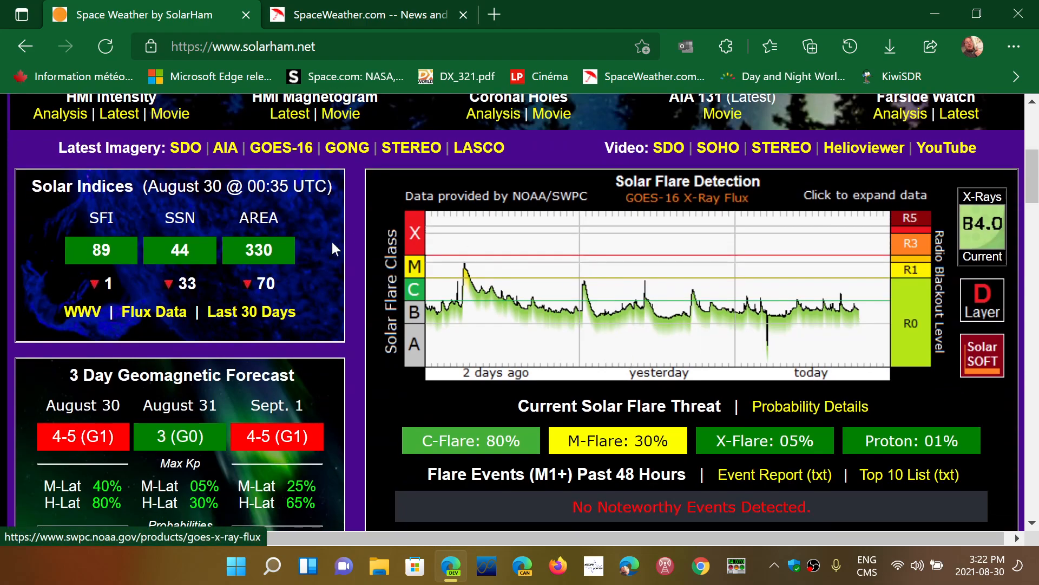
pyautogui.scroll(-3)
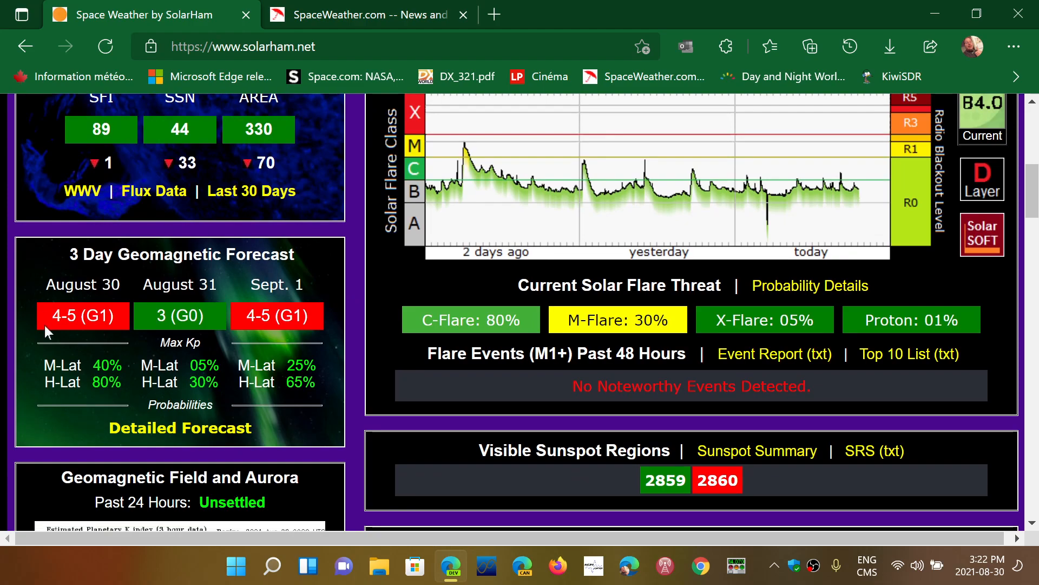
pyautogui.moveTo(209, 298)
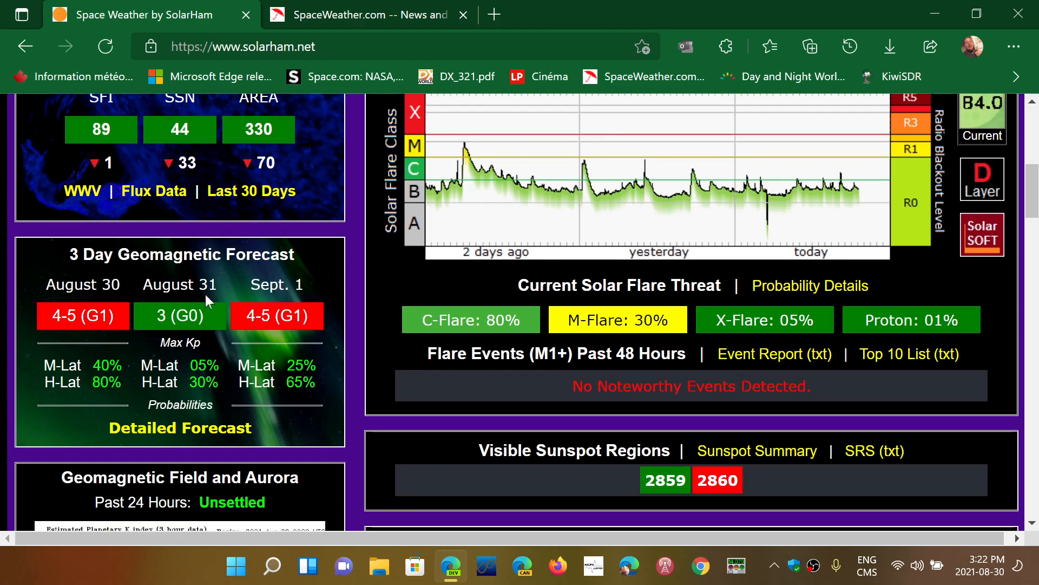
pyautogui.scroll(-3)
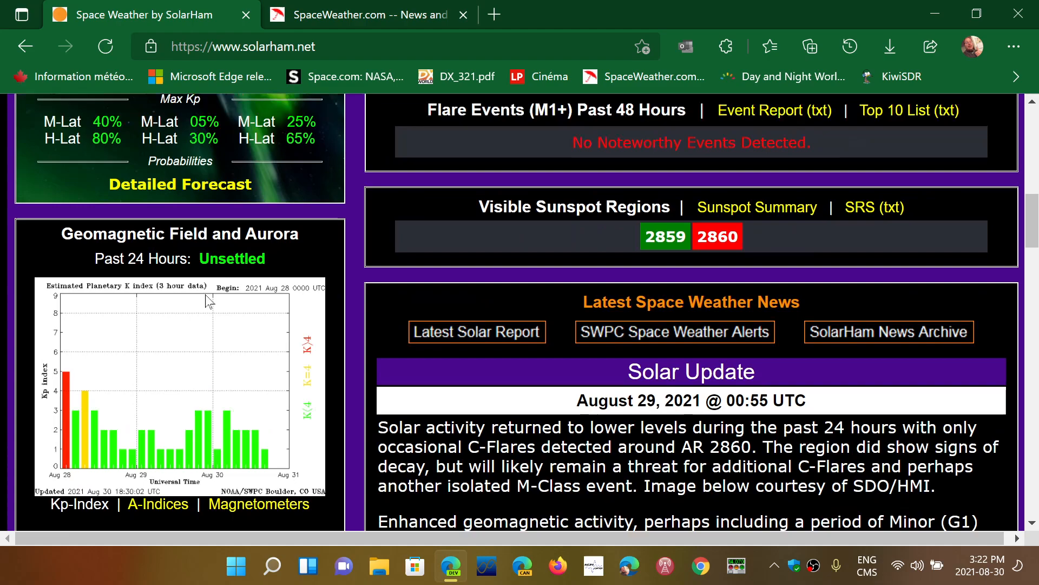
pyautogui.scroll(-3)
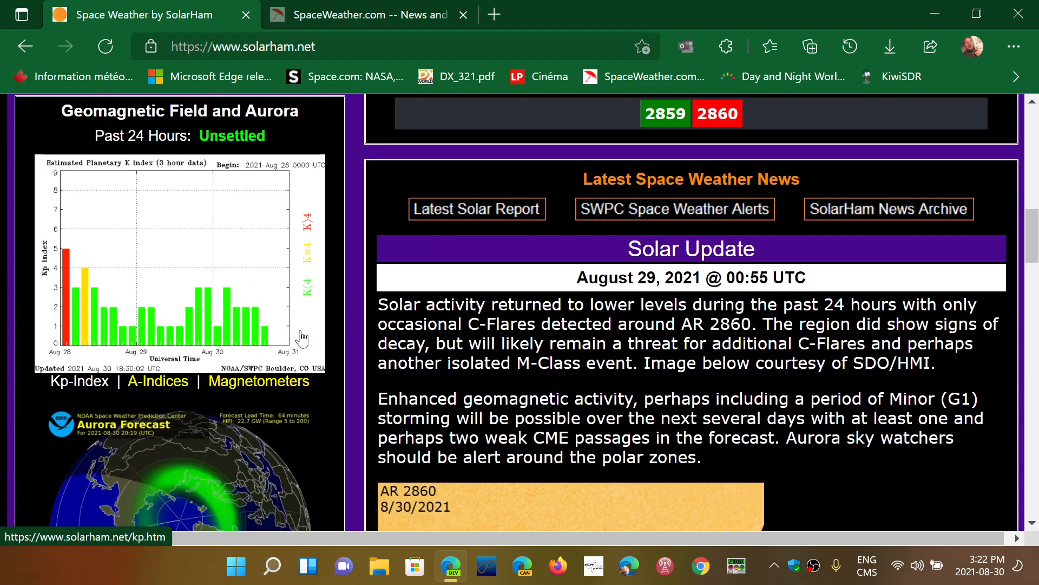
pyautogui.scroll(-3)
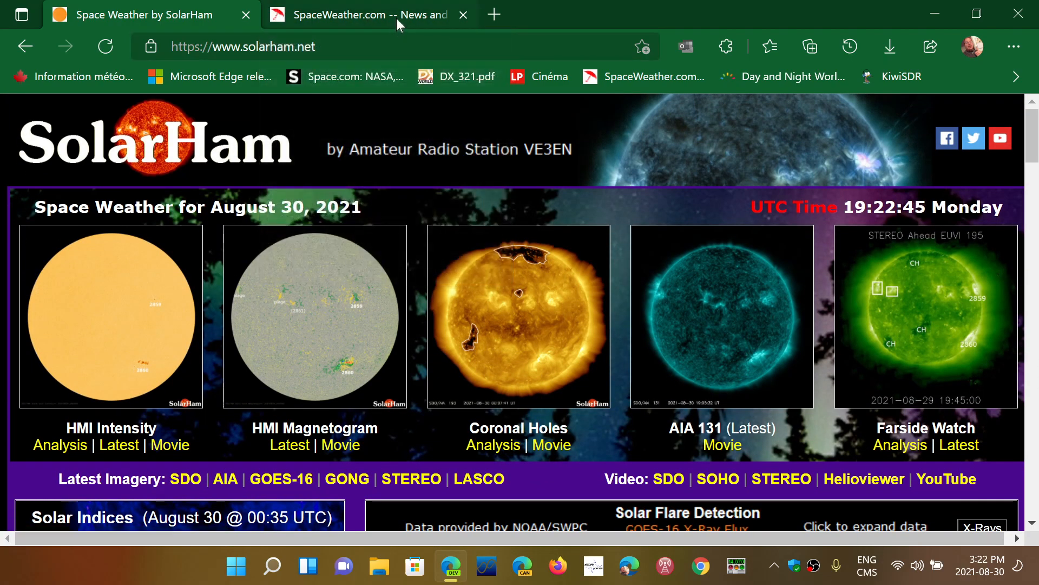
# Step: Switch to the SpaceWeather.com tab and scroll through the Aug. 30, 2021 storm warning news
pyautogui.click(361, 15)
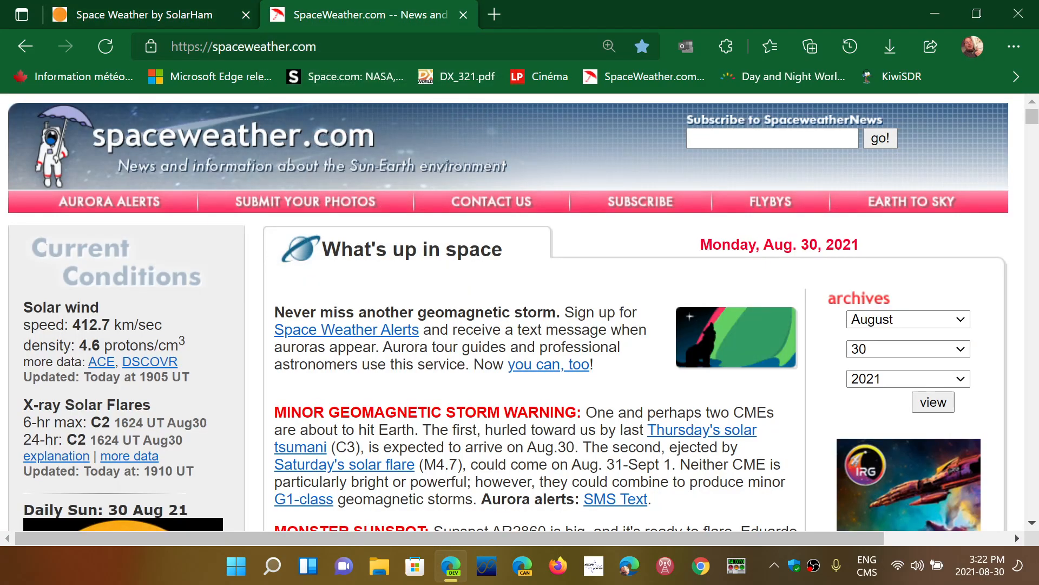
pyautogui.scroll(-3)
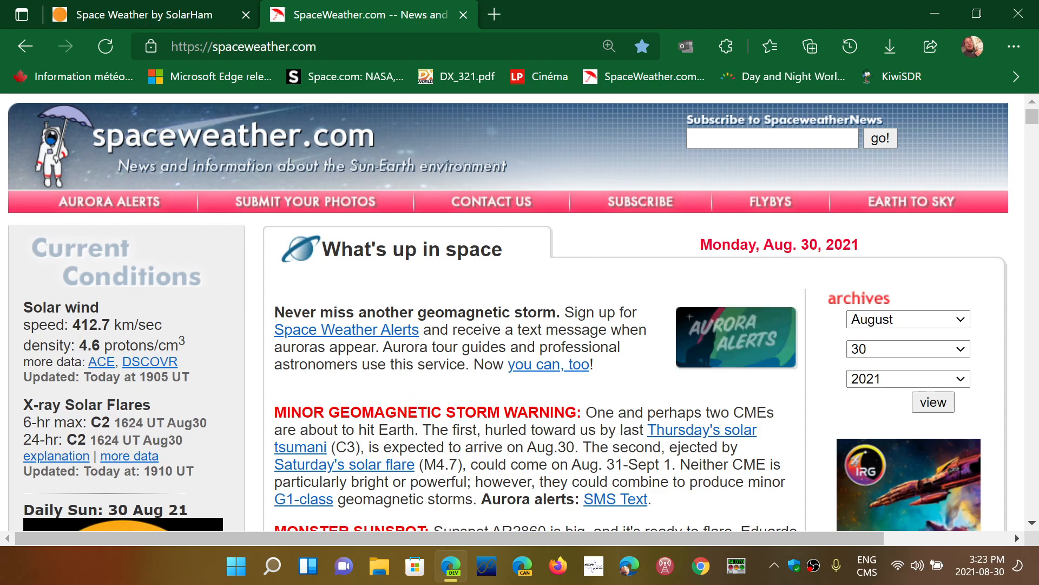
pyautogui.scroll(-3)
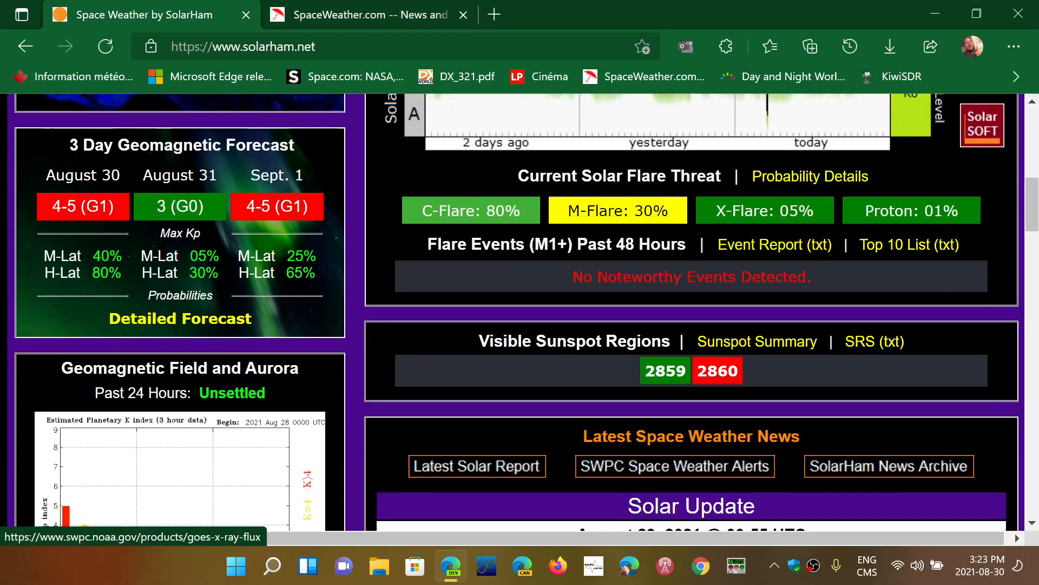
# Step: Scroll SolarHam to the August 28 M4.7 flare report, then return to SpaceWeather.com
pyautogui.scroll(-3)
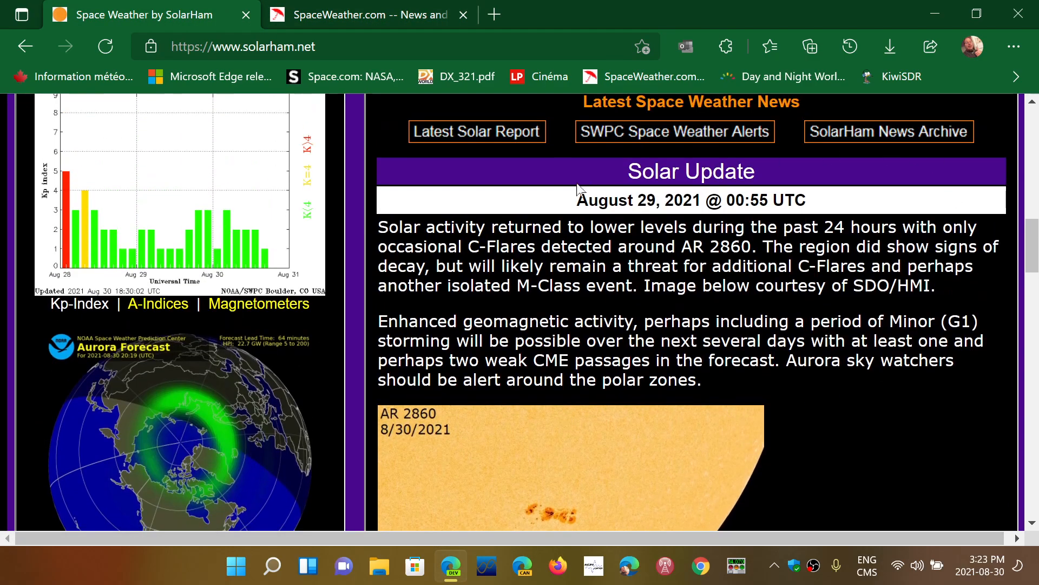
pyautogui.scroll(-3)
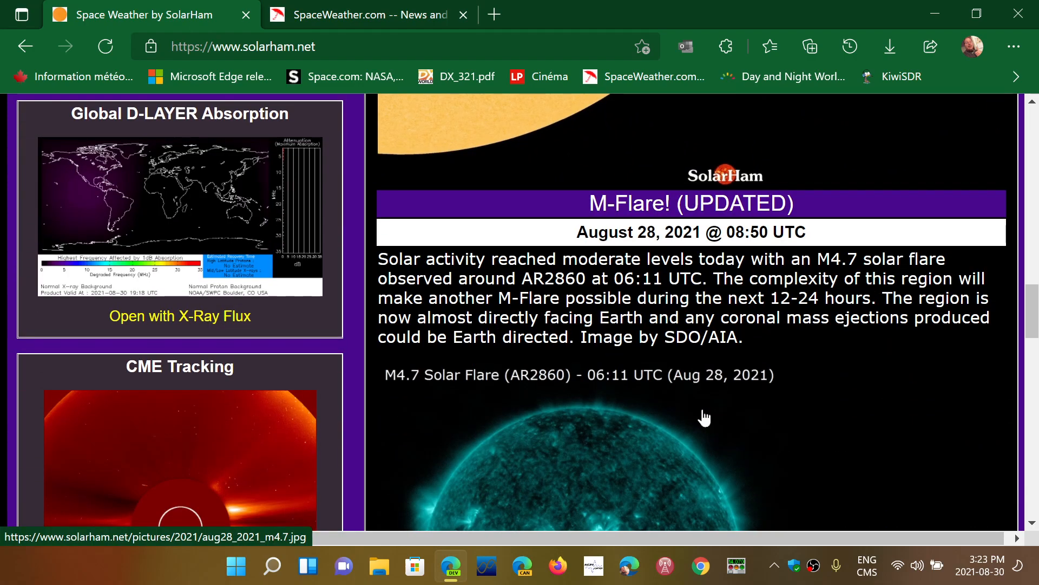
pyautogui.scroll(-3)
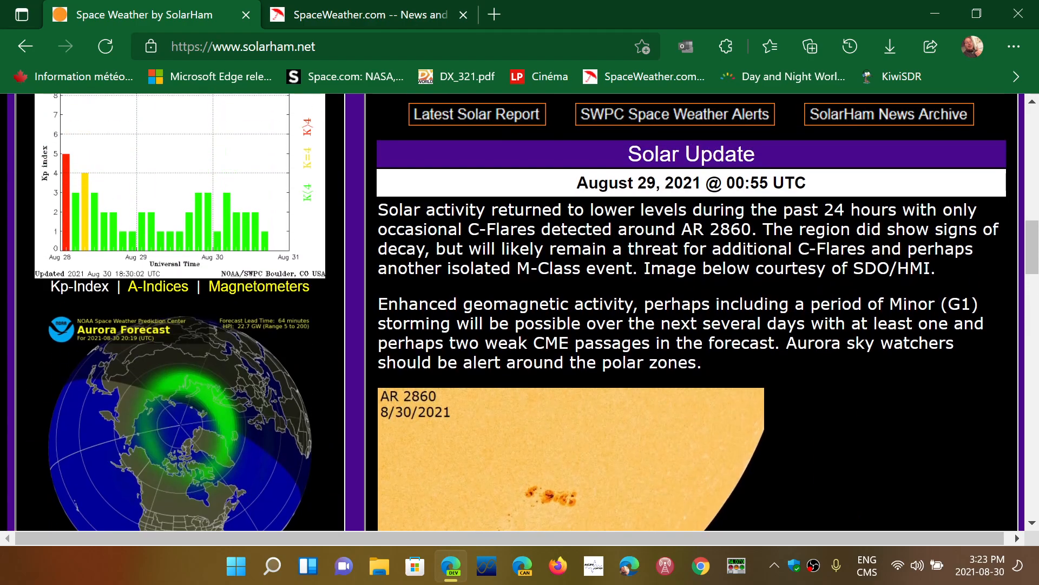
pyautogui.scroll(-3)
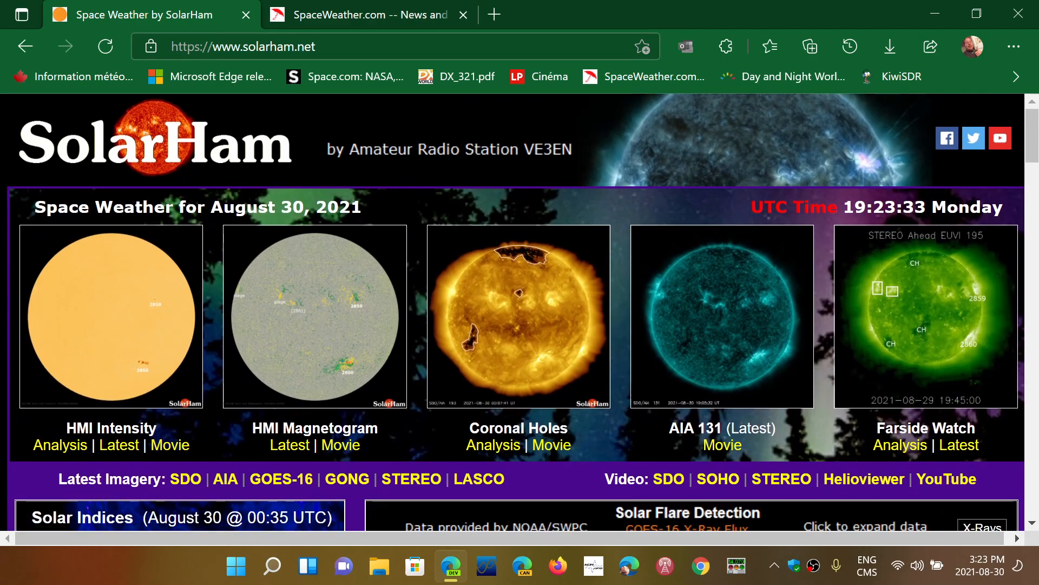
pyautogui.click(365, 15)
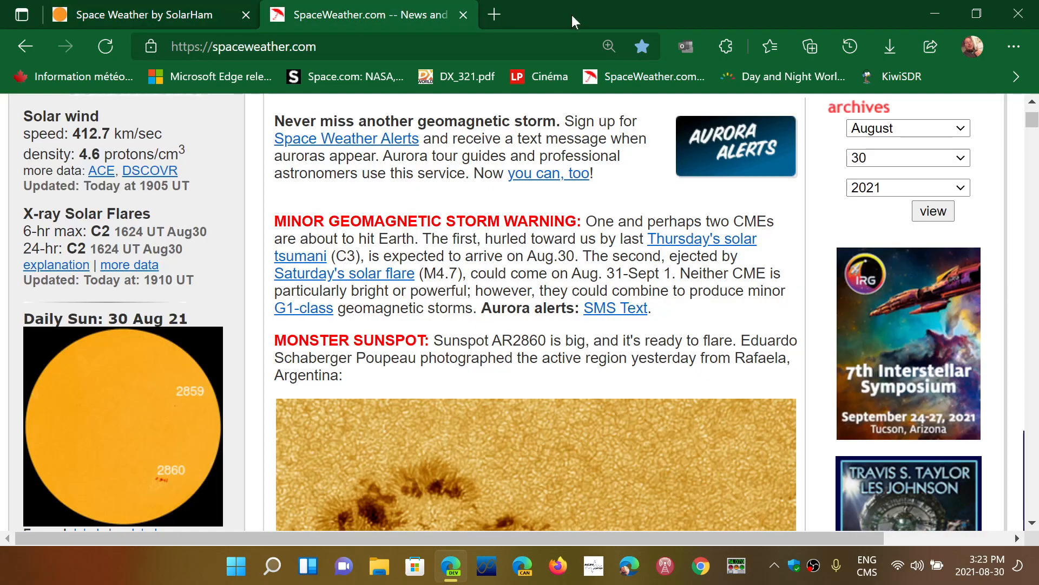